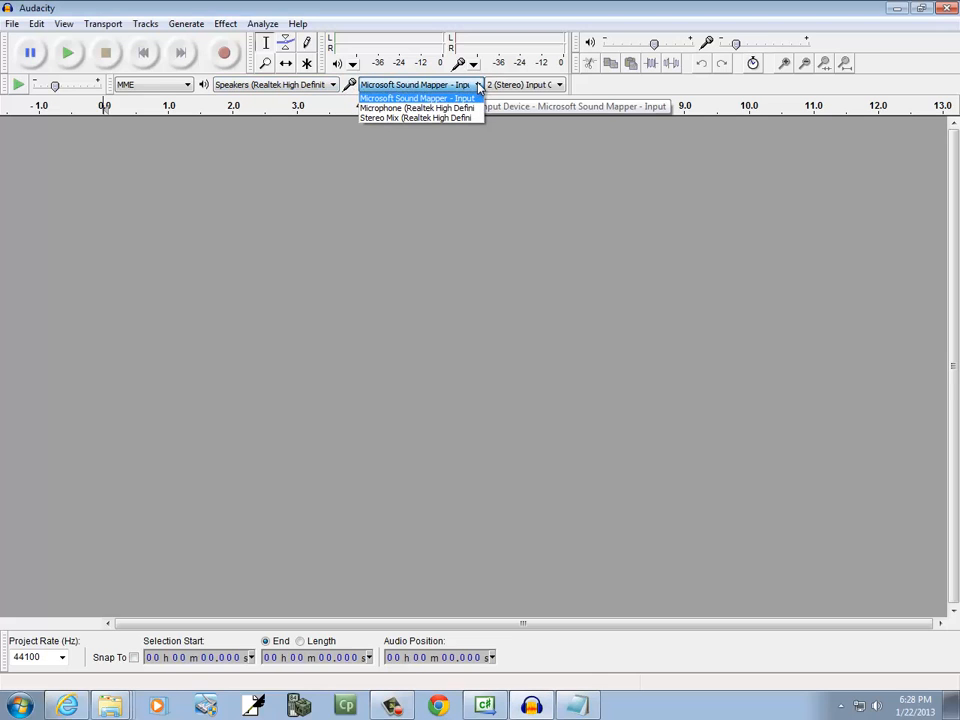
pyautogui.moveTo(640, 91)
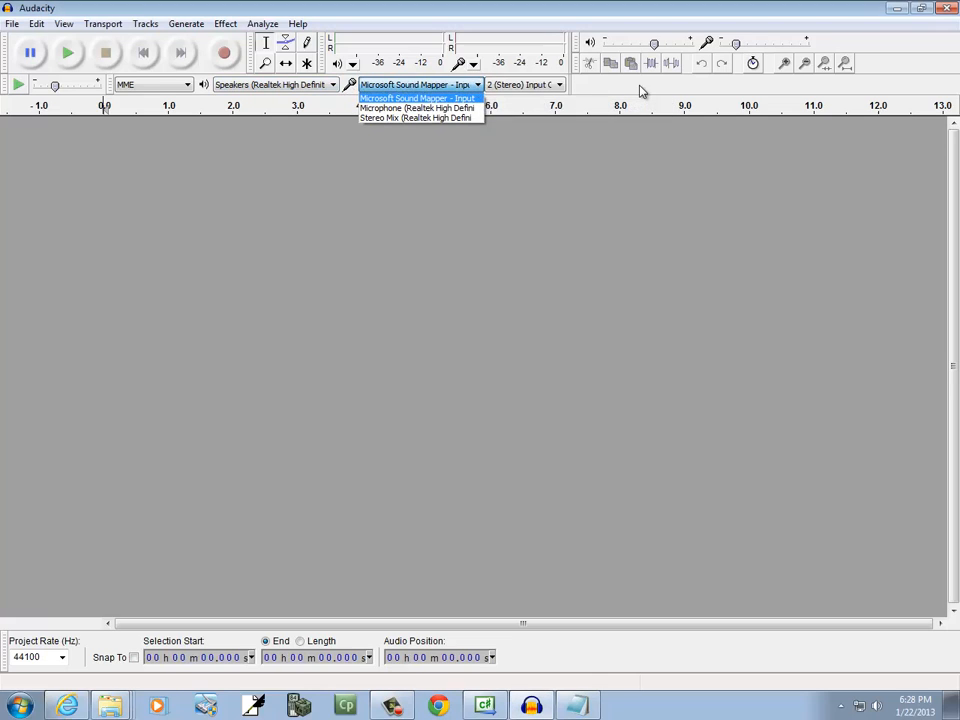
# Step: Record a roughly six-second voice clip with the default input device and play it back
pyautogui.click(417, 97)
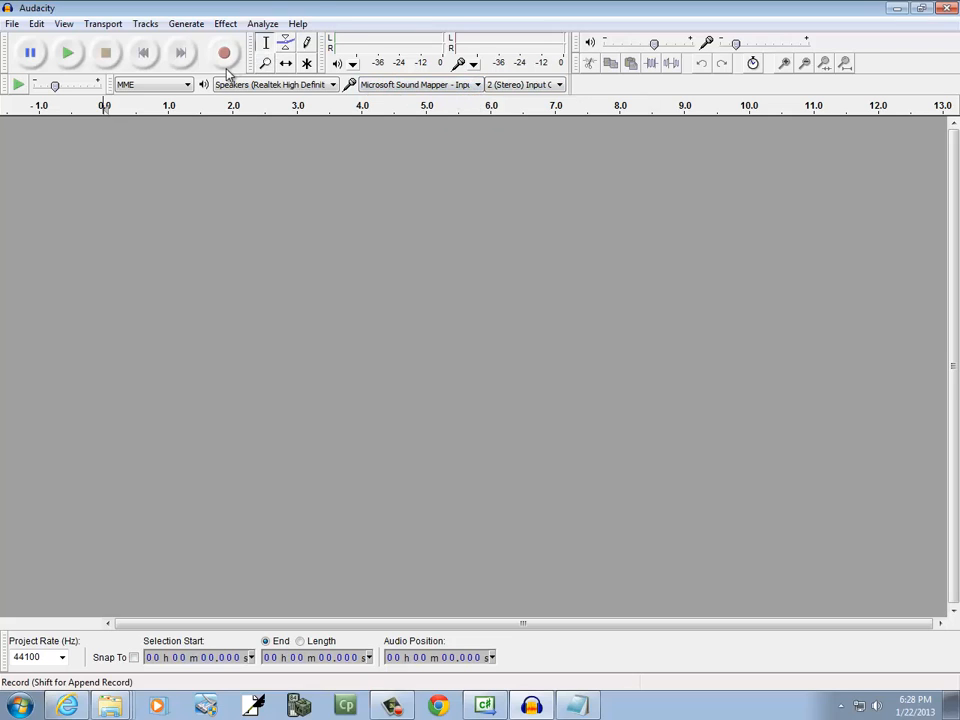
pyautogui.moveTo(224, 53)
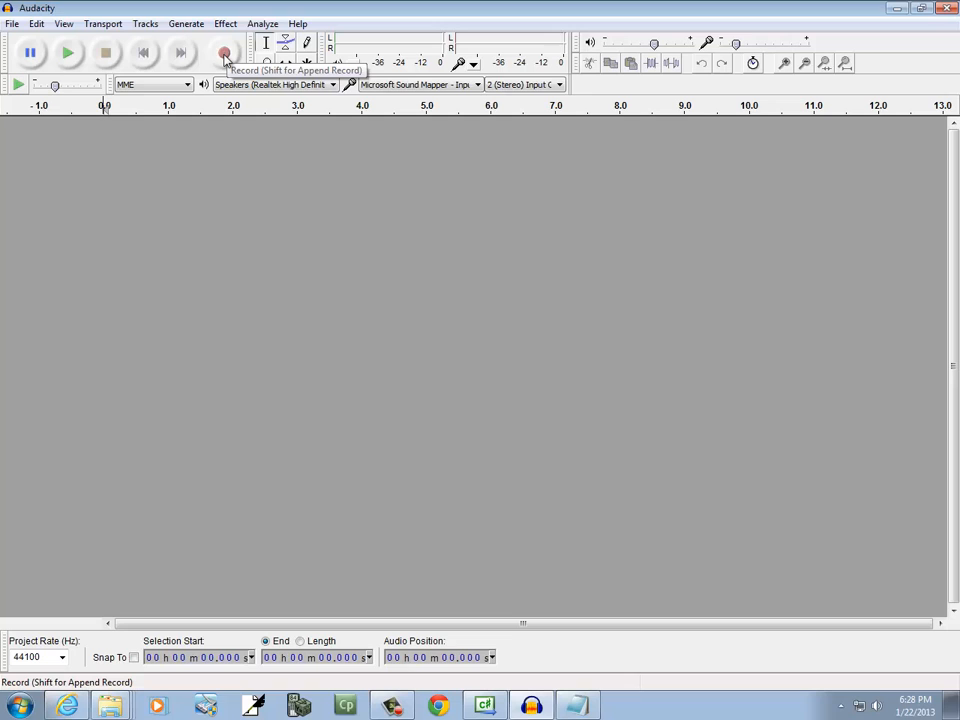
pyautogui.click(224, 52)
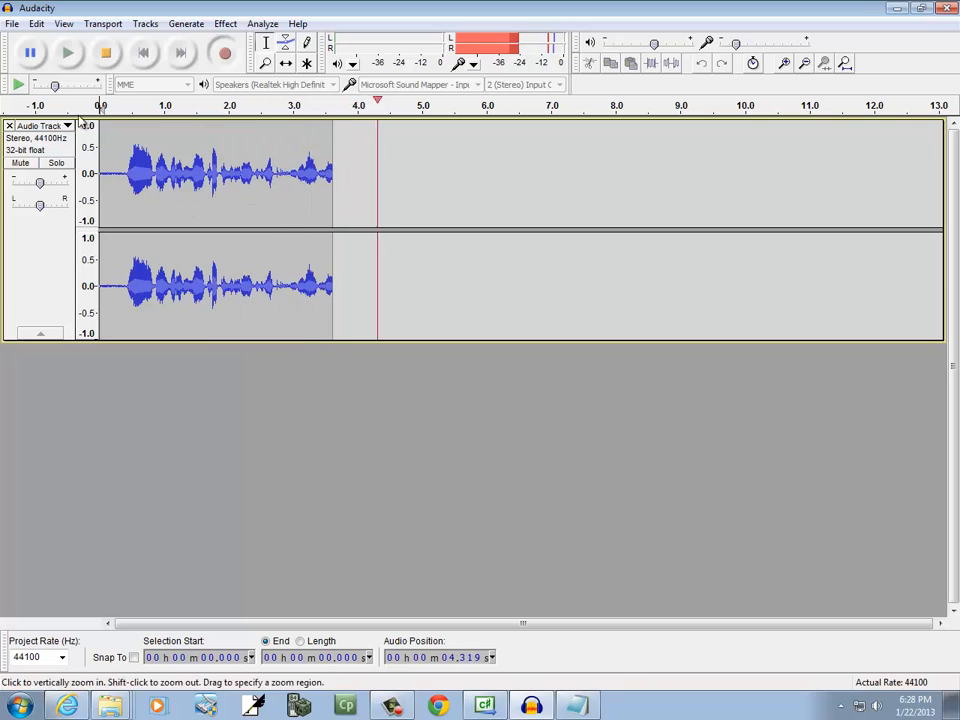
pyautogui.click(106, 52)
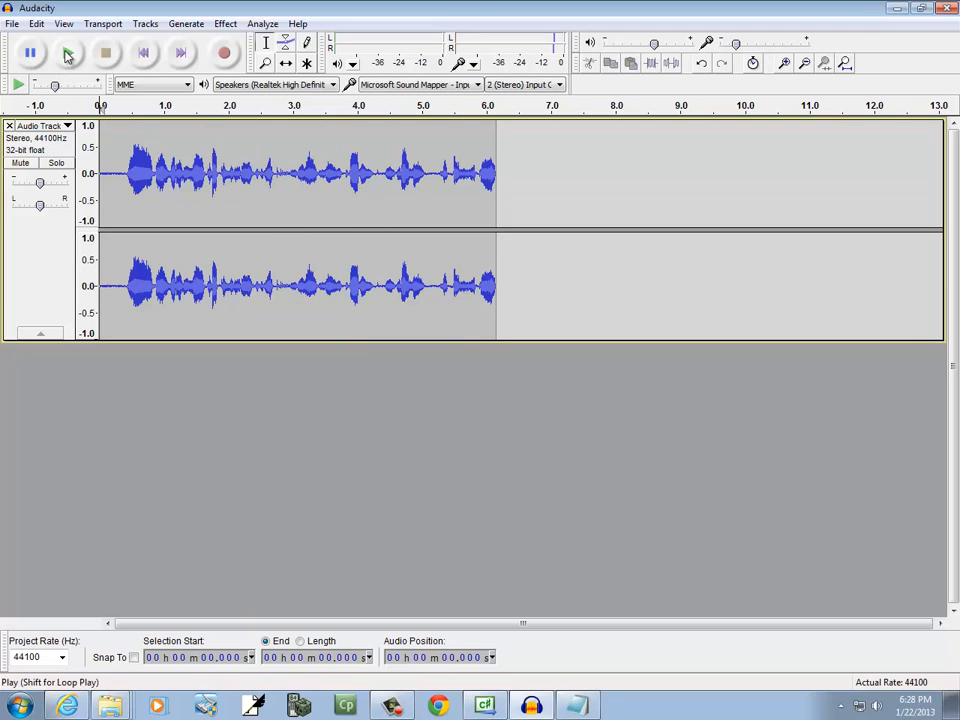
pyautogui.click(67, 52)
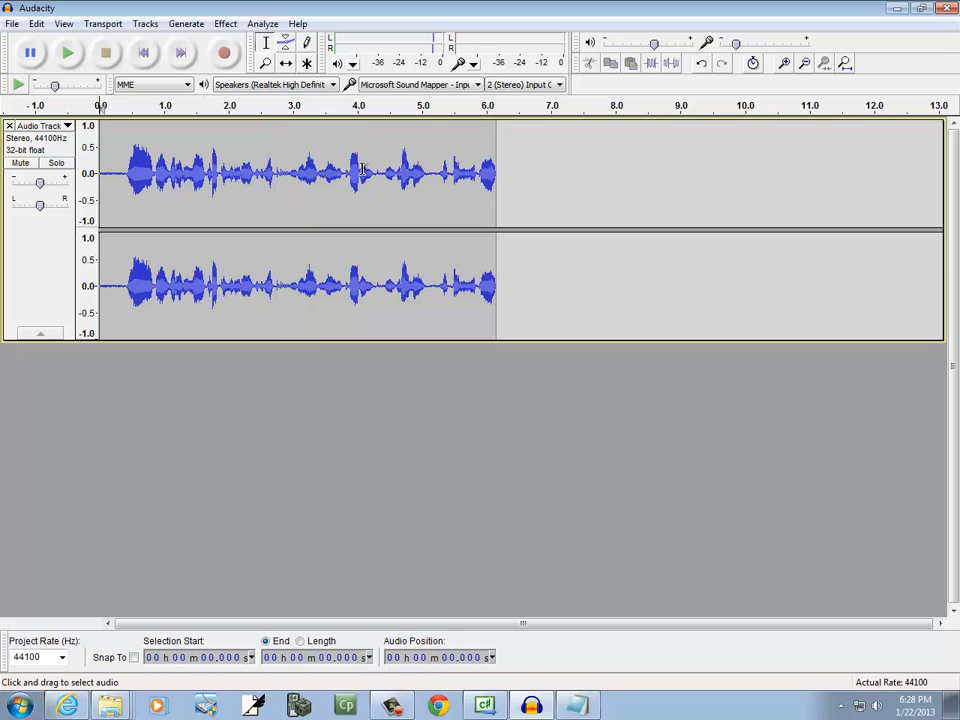
pyautogui.moveTo(338, 157)
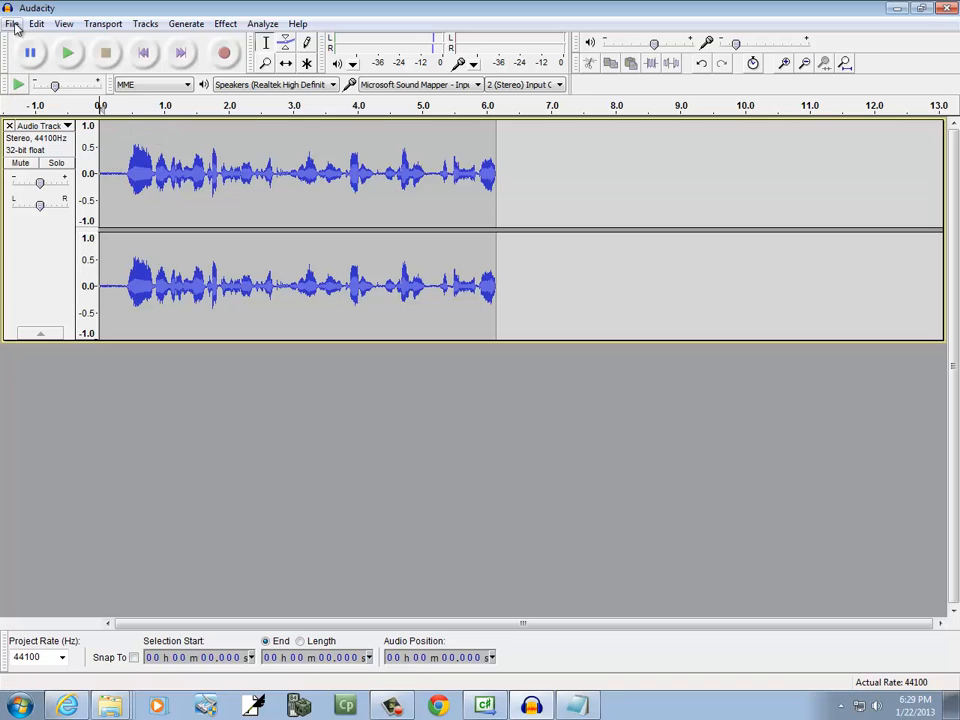
# Step: Export the clip as hello.wav in Temp, replacing the existing file with blank metadata
pyautogui.click(15, 23)
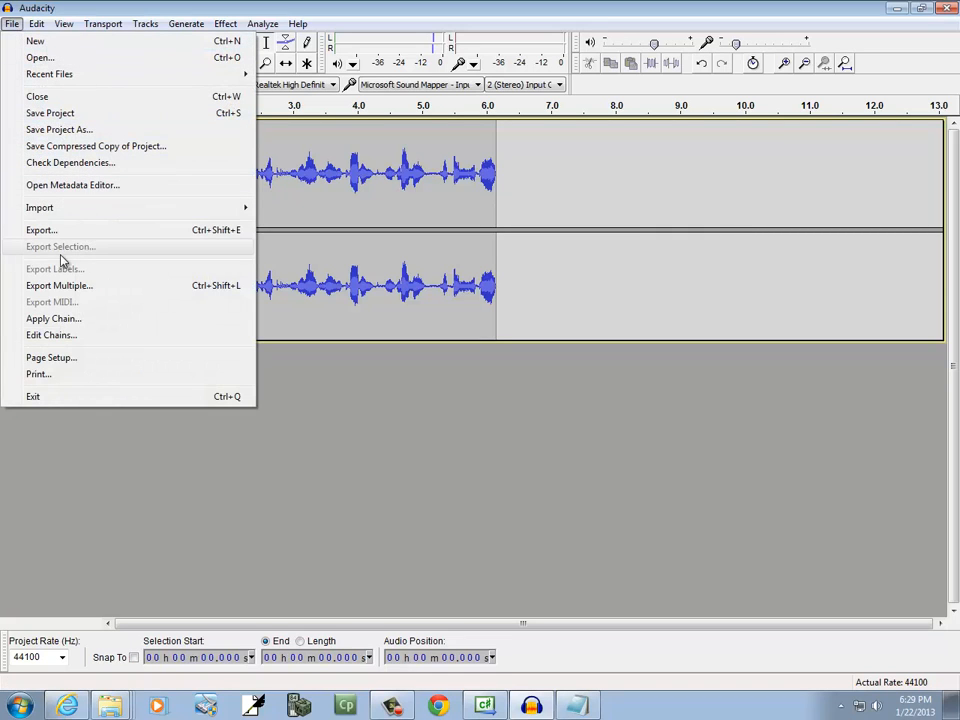
pyautogui.click(41, 230)
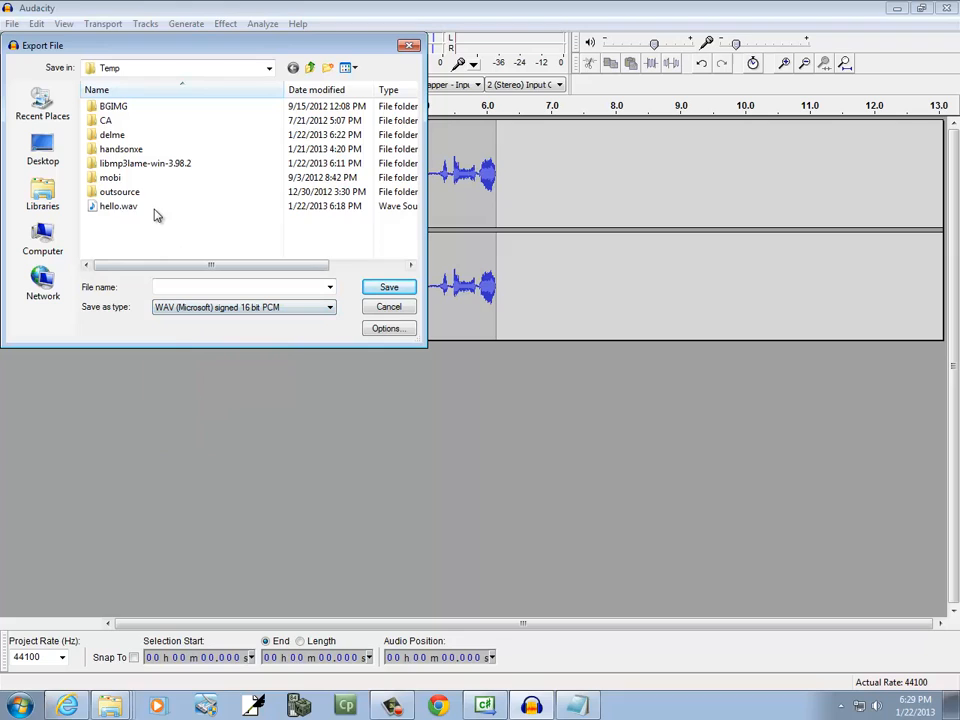
pyautogui.click(118, 206)
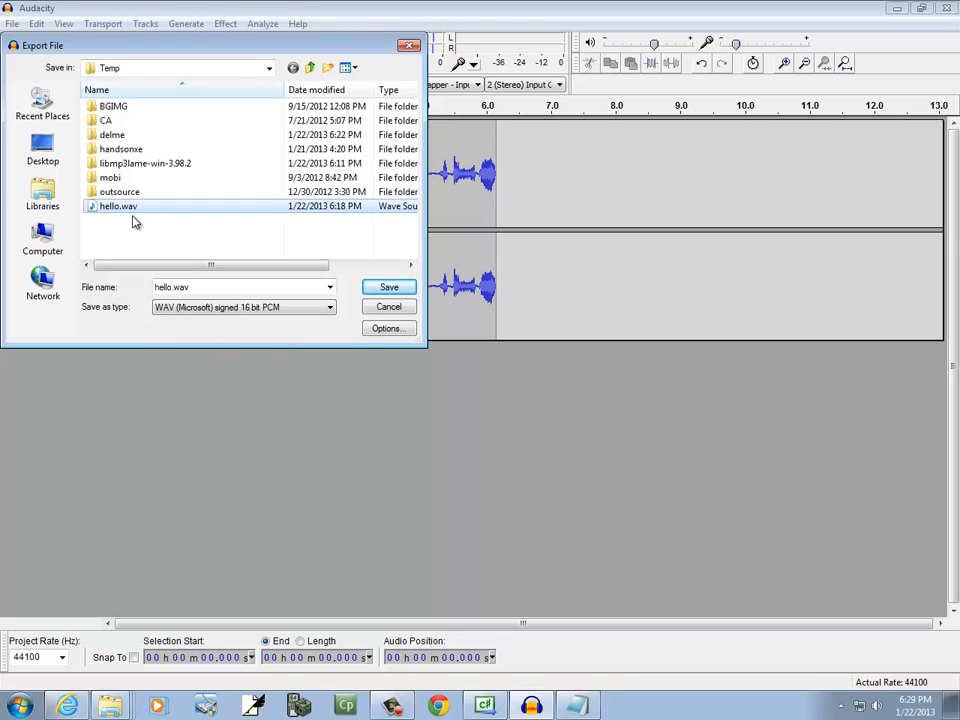
pyautogui.moveTo(198, 221)
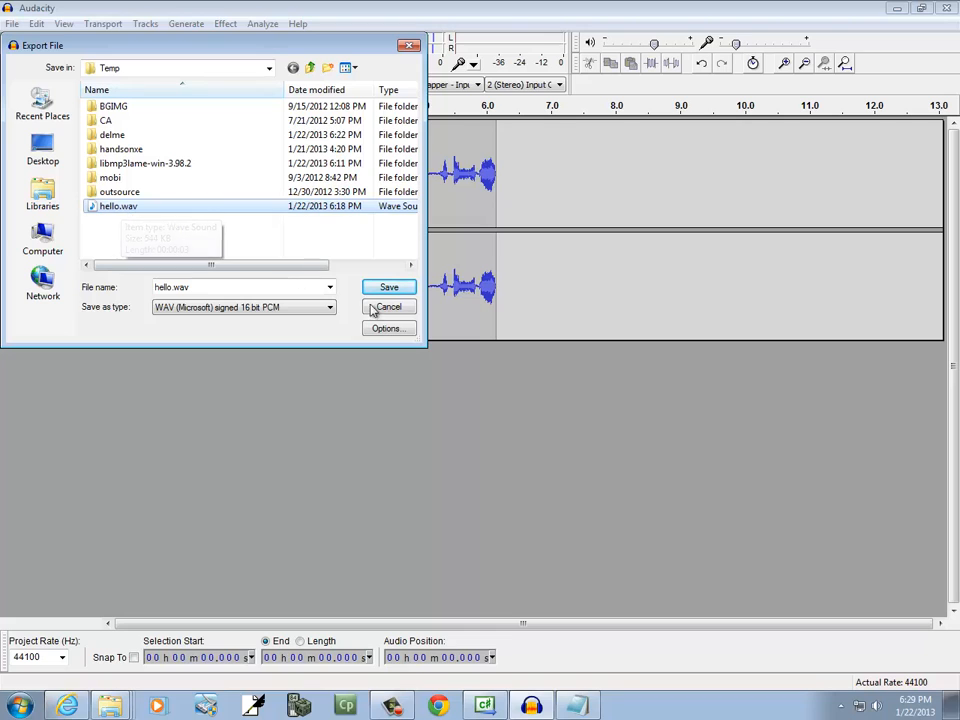
pyautogui.click(389, 287)
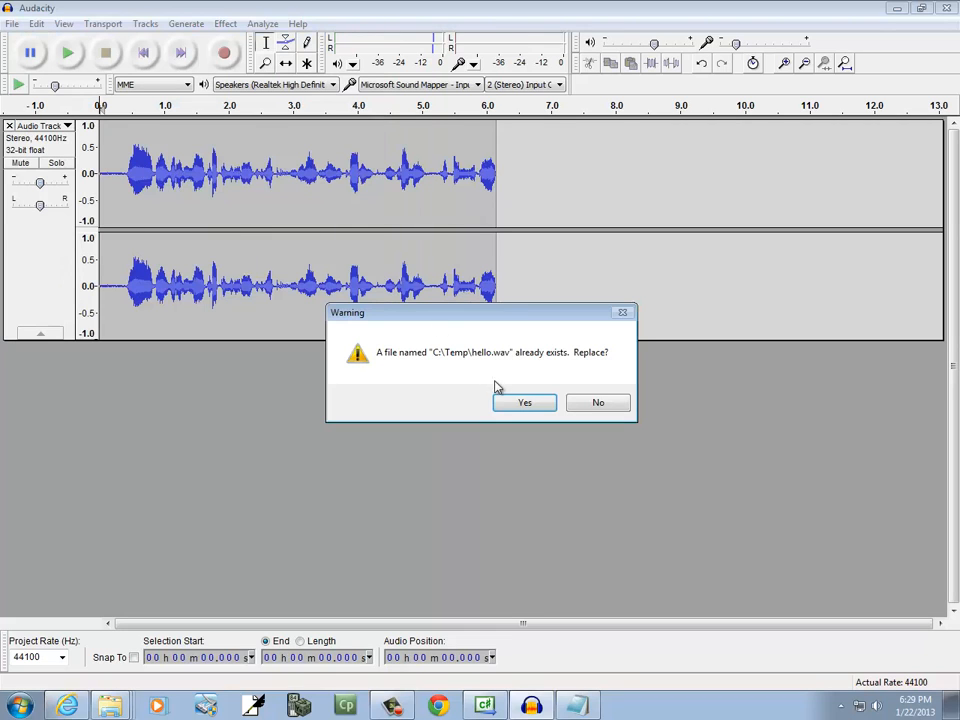
pyautogui.click(524, 402)
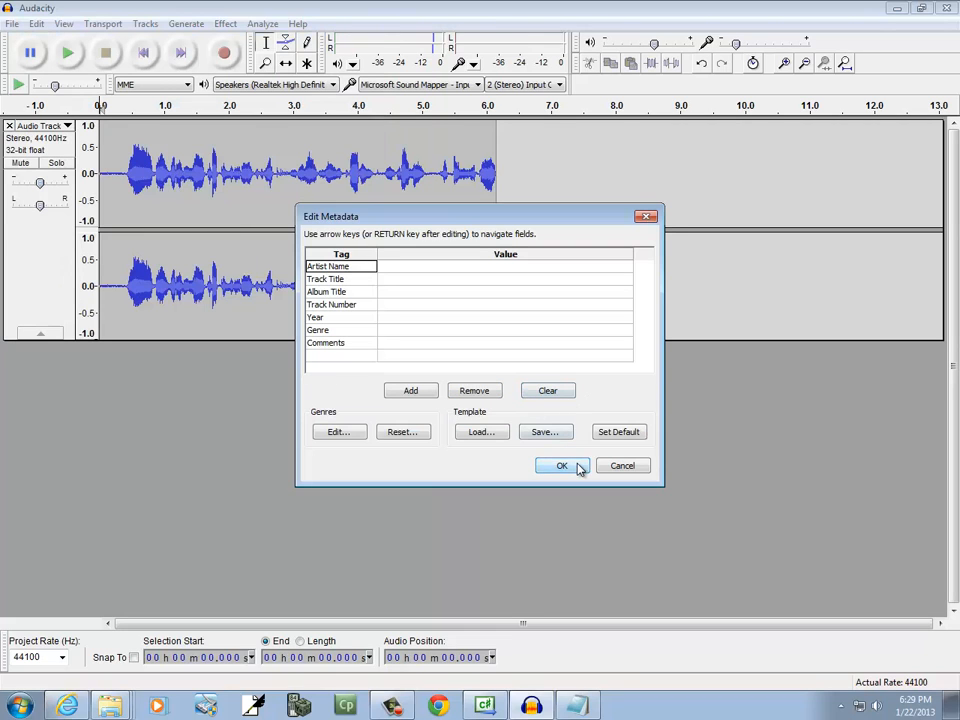
pyautogui.click(561, 465)
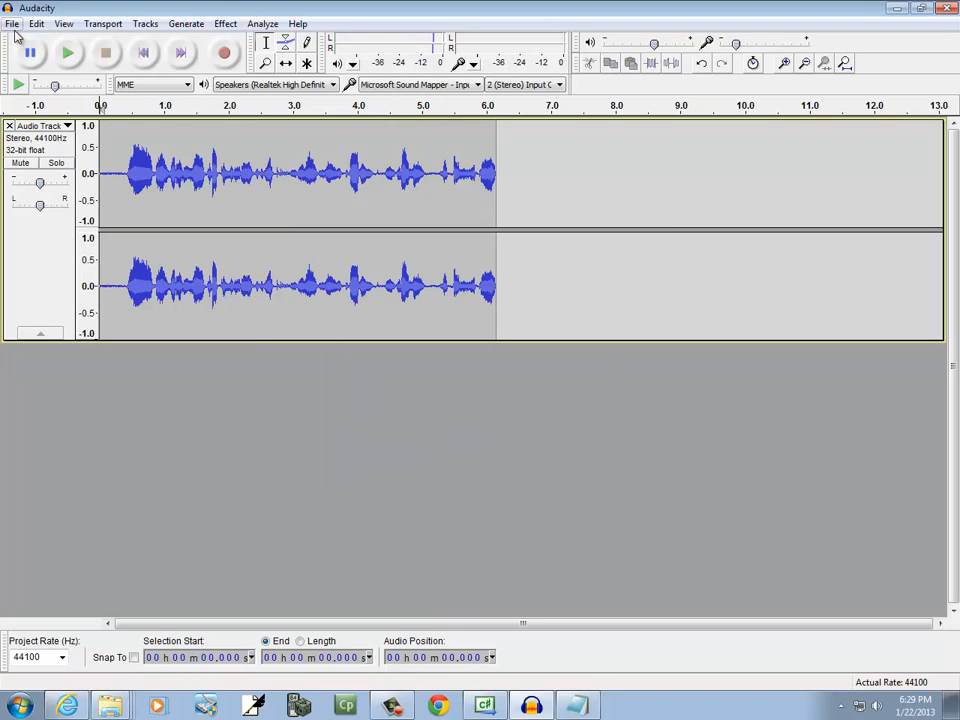
# Step: Export the clip again as hello.mp3 in Temp, replacing the existing MP3 with blank metadata
pyautogui.click(12, 23)
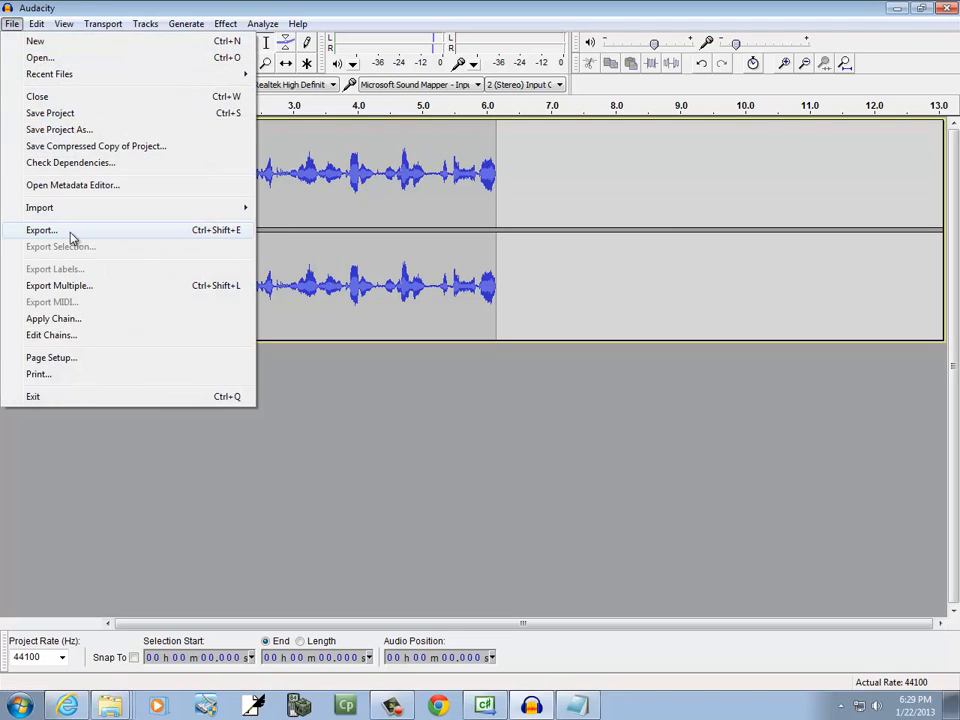
pyautogui.click(41, 230)
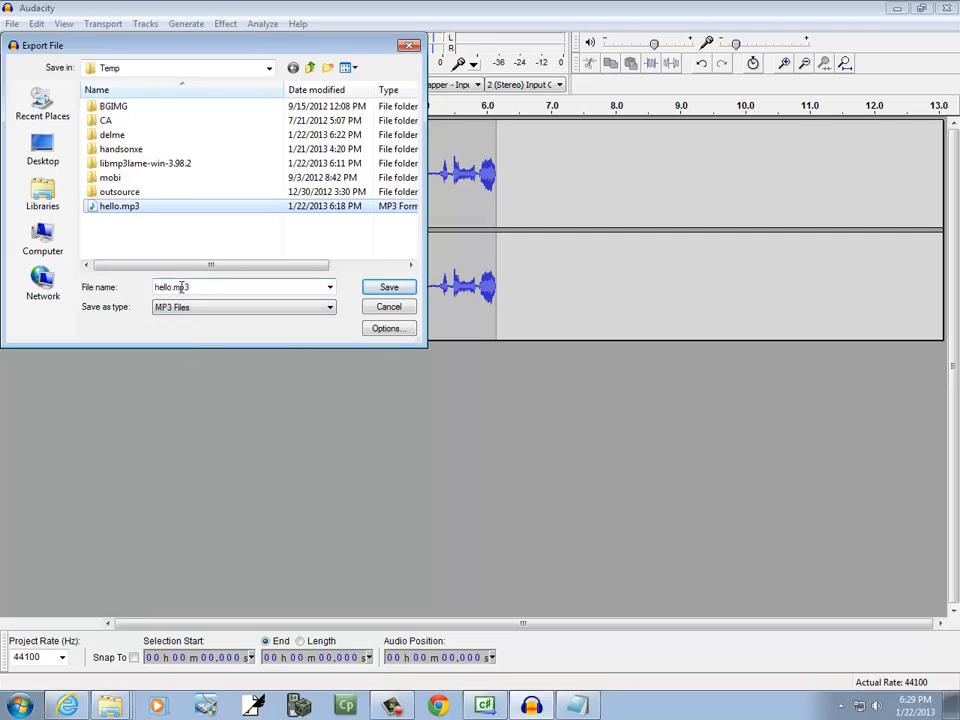
pyautogui.click(388, 287)
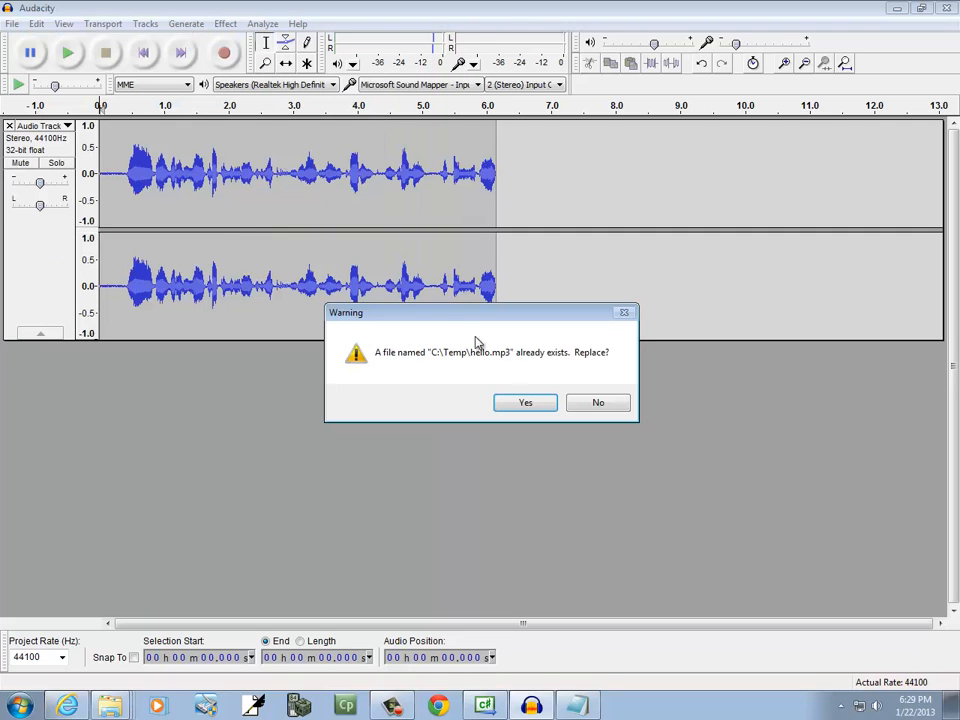
pyautogui.click(525, 402)
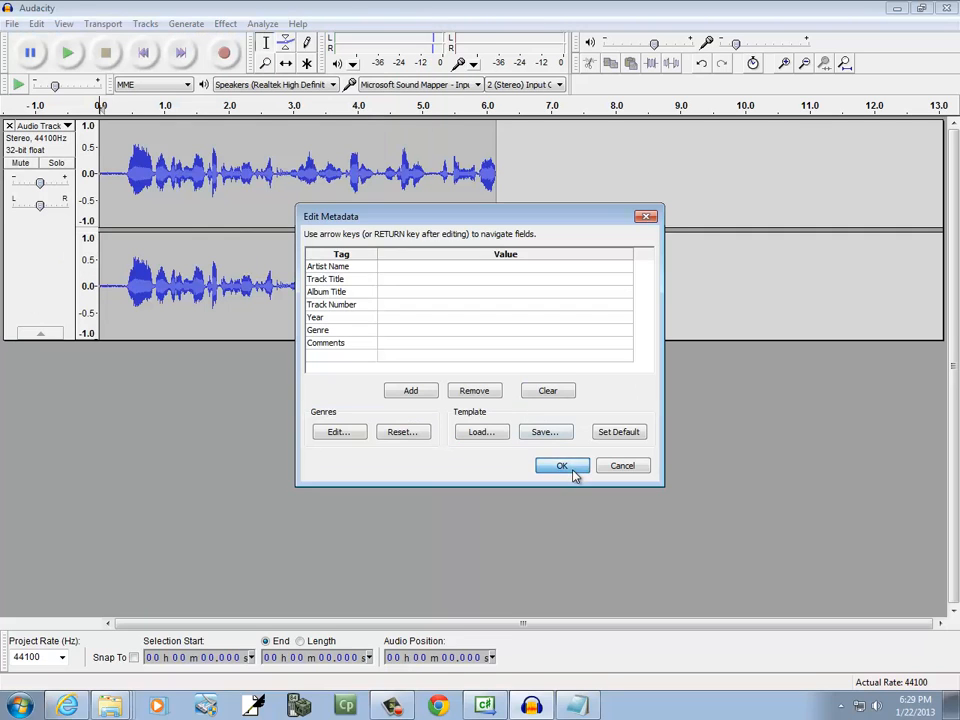
pyautogui.click(561, 465)
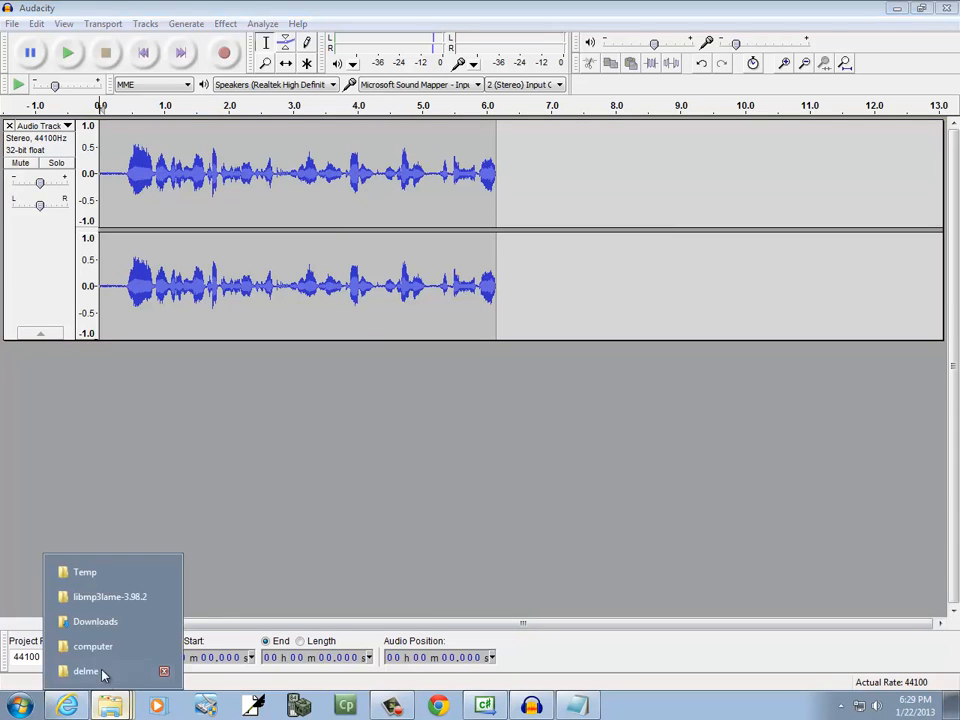
# Step: Check hello.mp3 (97 KB) and hello.wav (1.03 MB), both six seconds, in the Temp folder
pyautogui.click(85, 571)
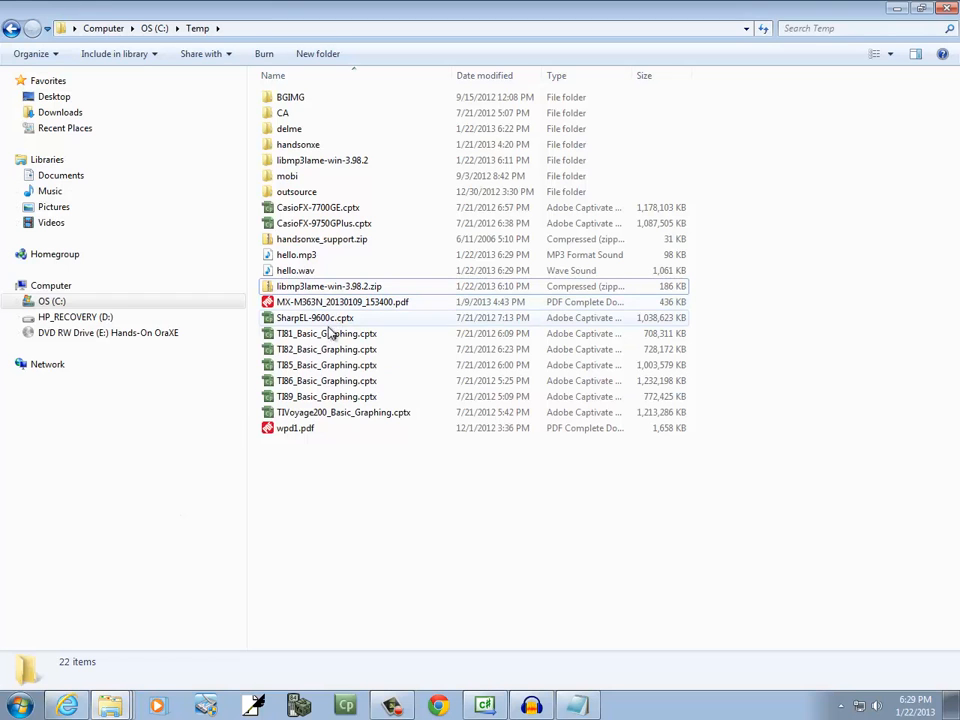
pyautogui.click(296, 254)
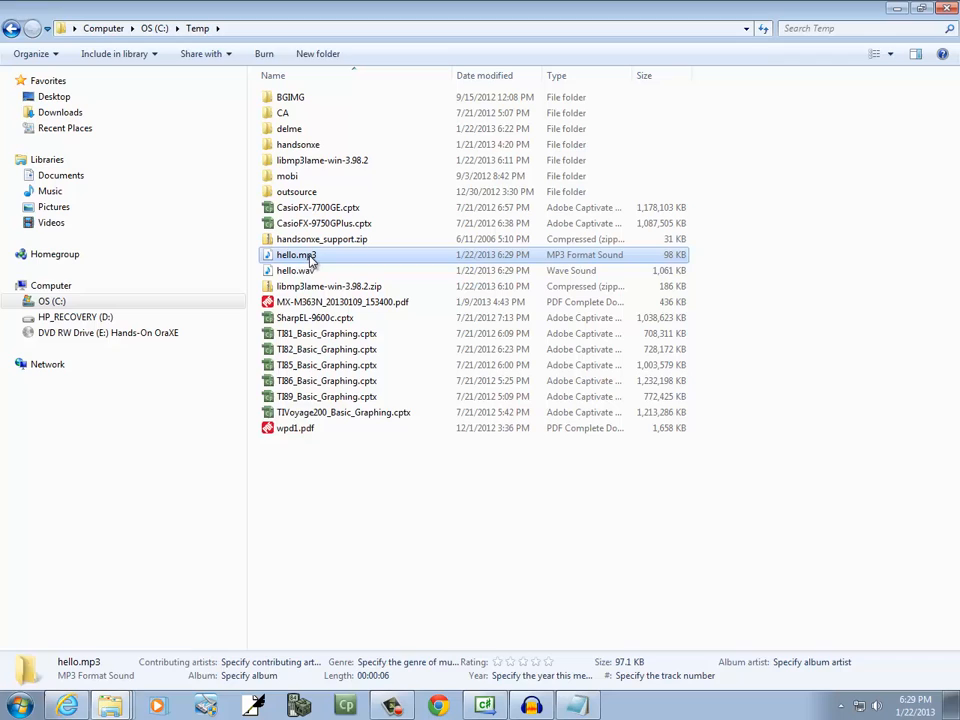
pyautogui.click(294, 270)
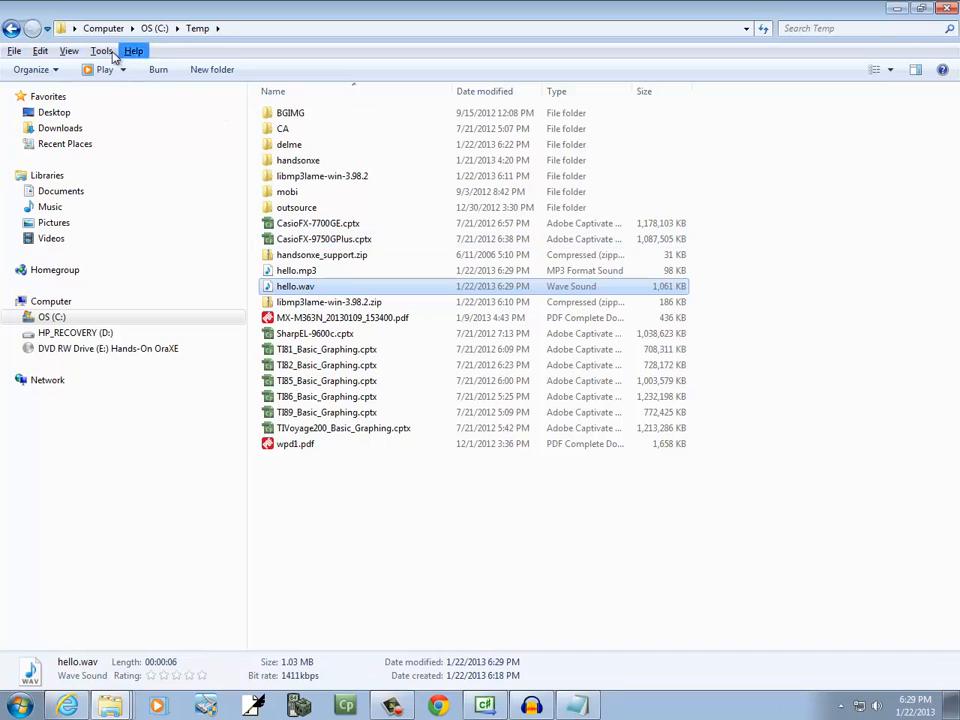
# Step: Adjust the folder display options and listen to hello.mp3
pyautogui.click(103, 51)
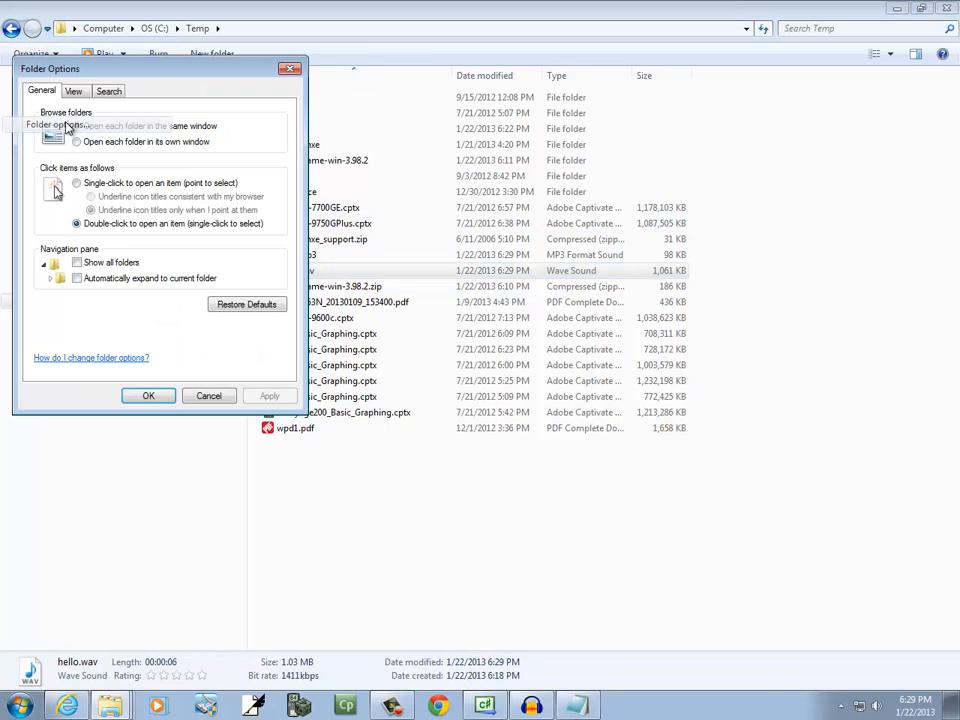
pyautogui.click(73, 91)
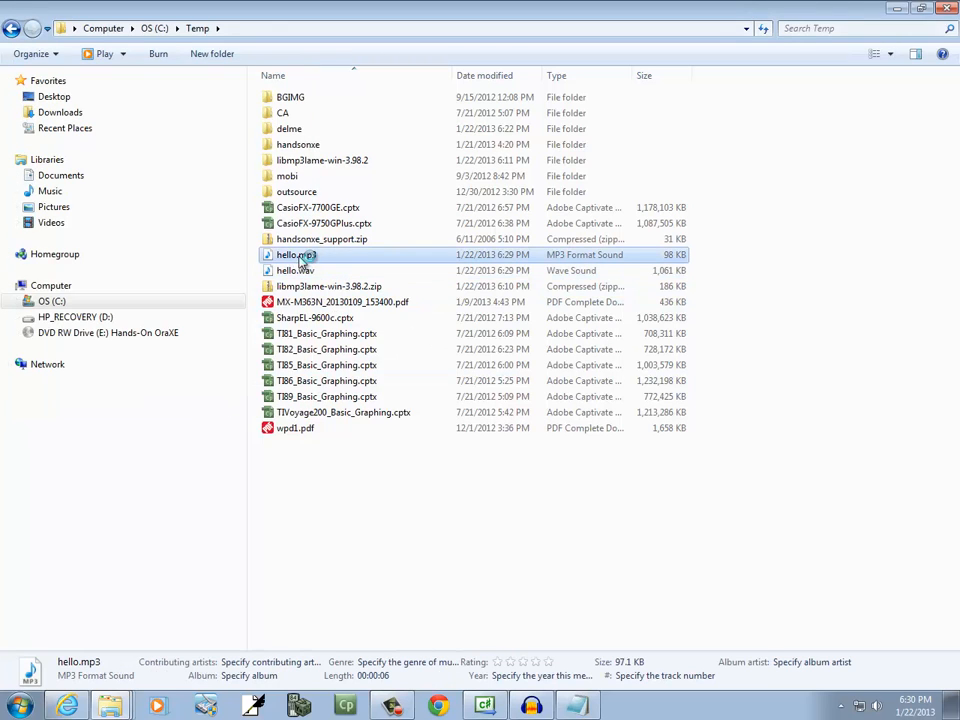
pyautogui.doubleClick(295, 254)
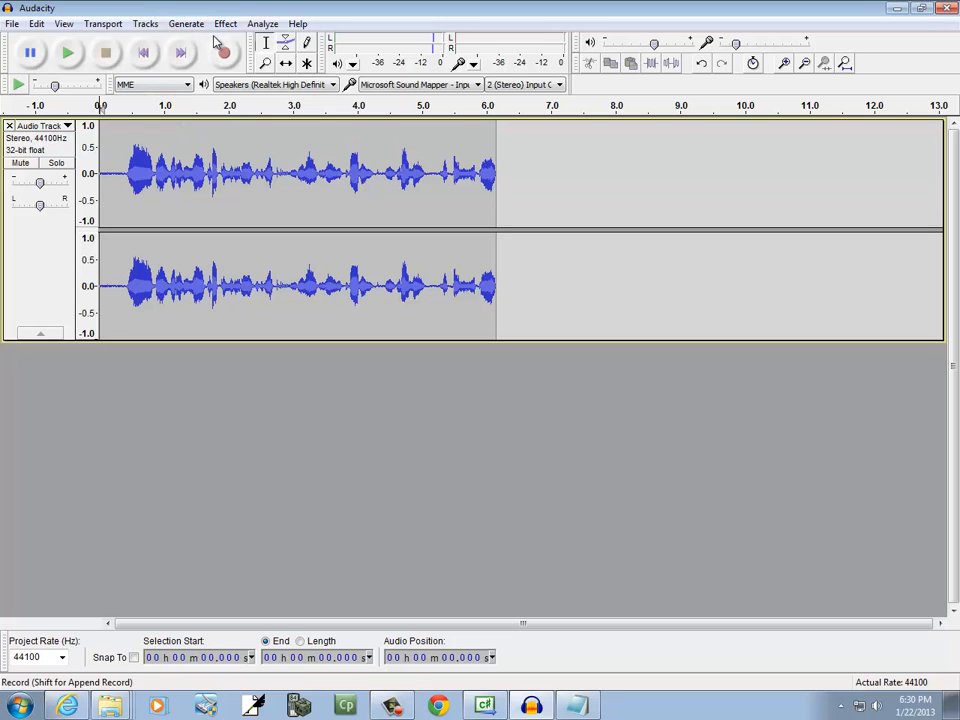
pyautogui.moveTo(265, 42)
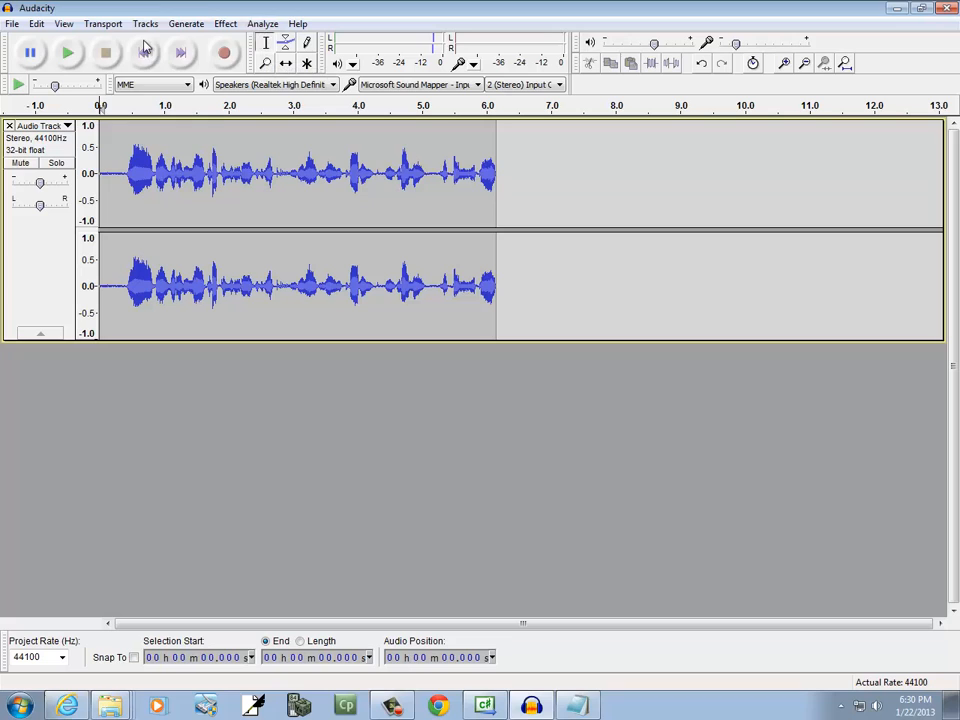
pyautogui.click(186, 23)
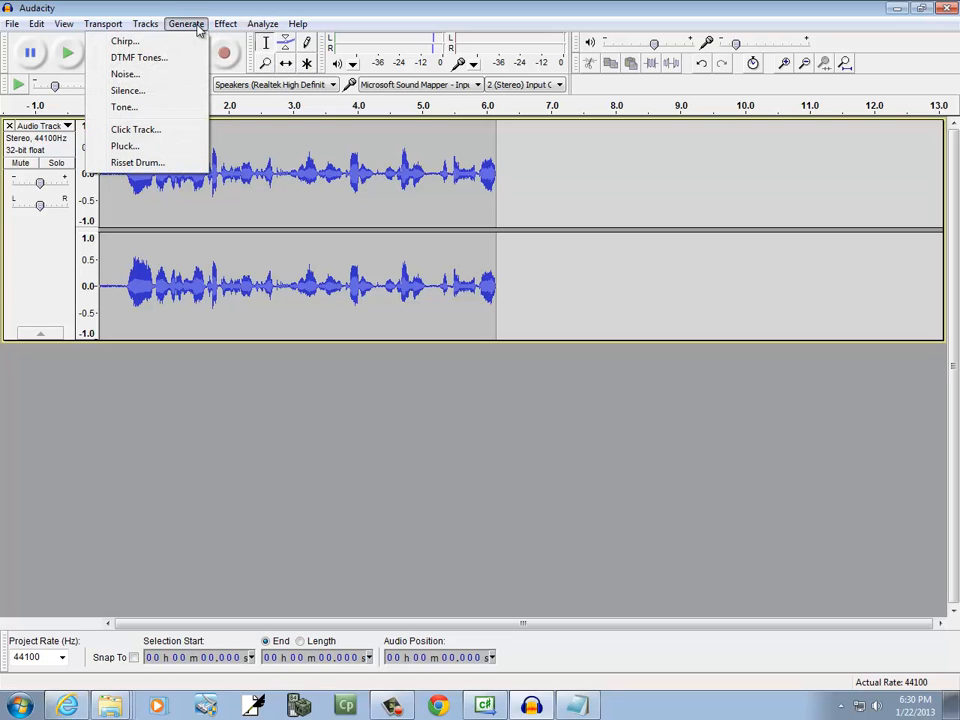
pyautogui.click(225, 23)
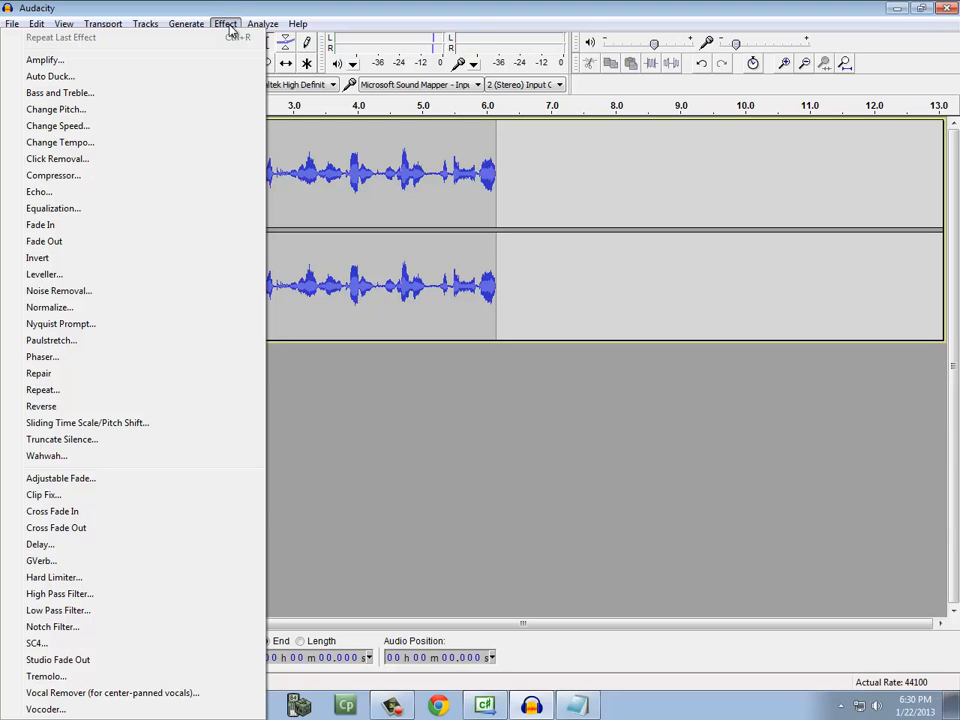
pyautogui.click(262, 23)
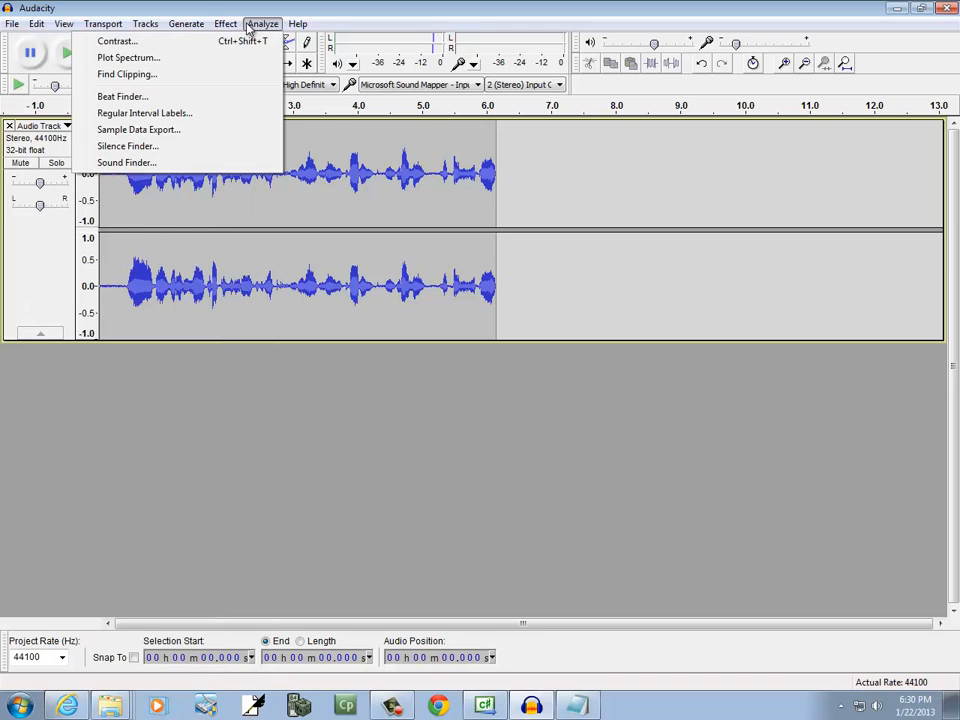
pyautogui.click(297, 23)
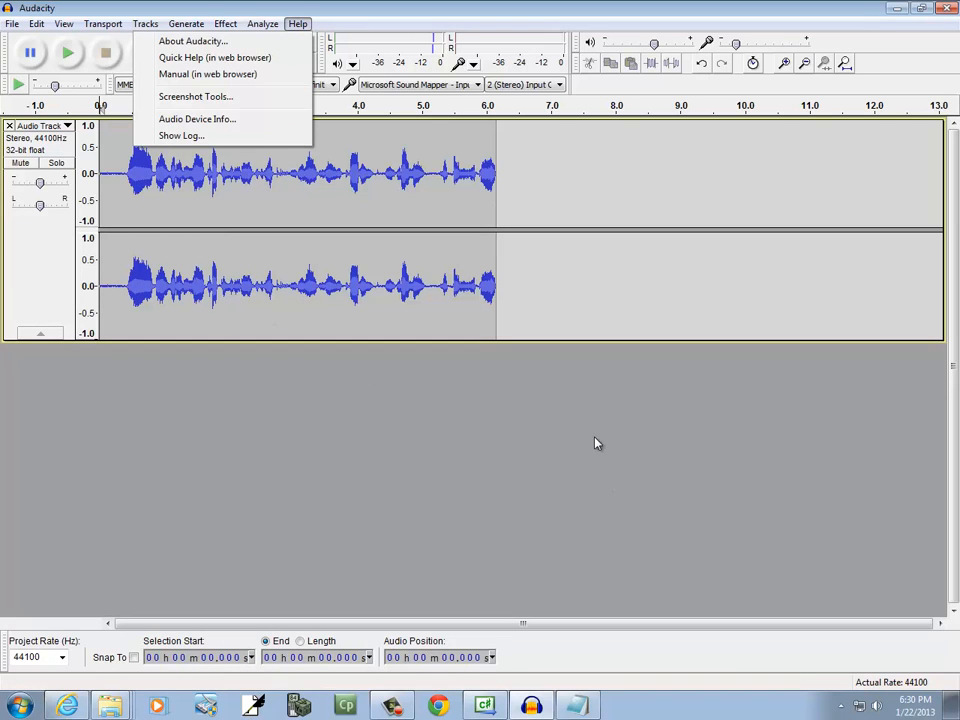